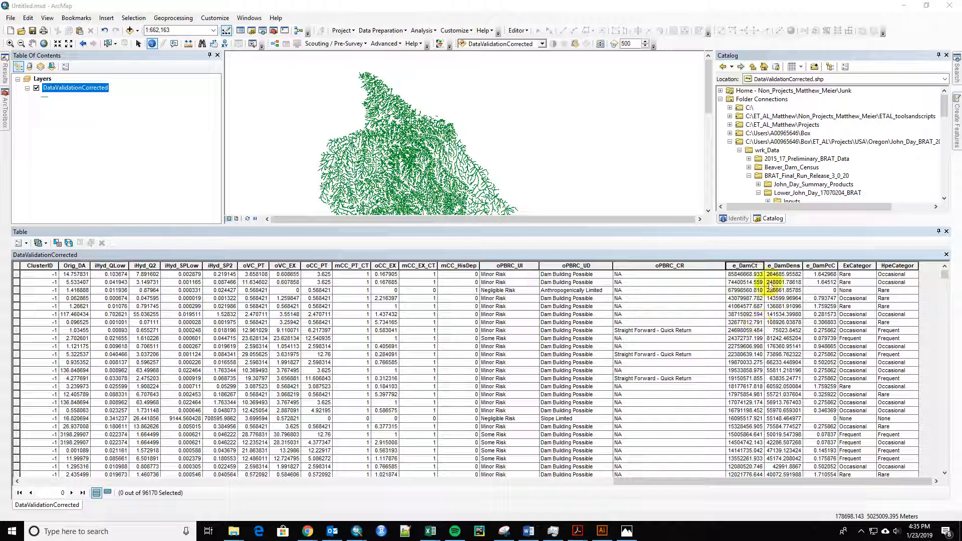
- Scroll the DataValidationCorrected attribute table down to later records where e_DamCt reads 1000
left_click(744, 281)
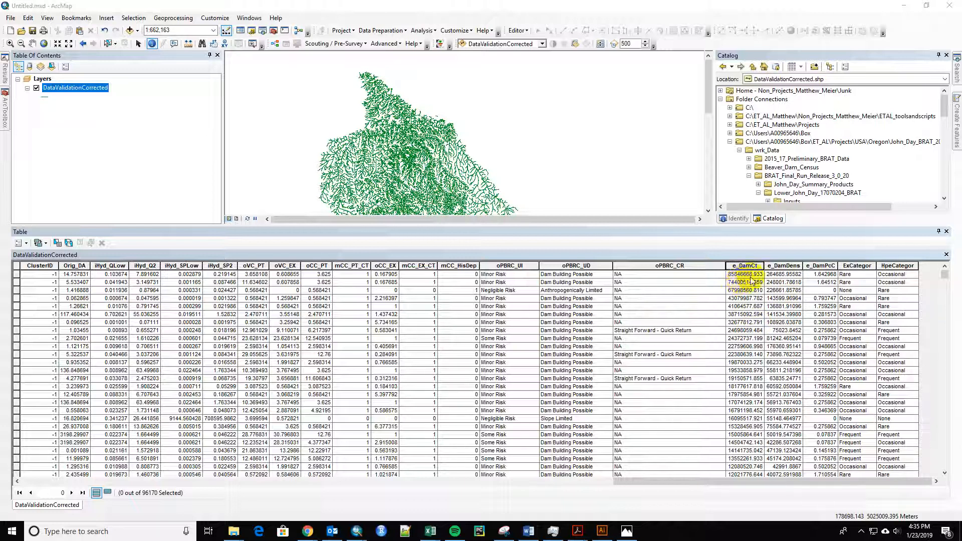
left_click(744, 281)
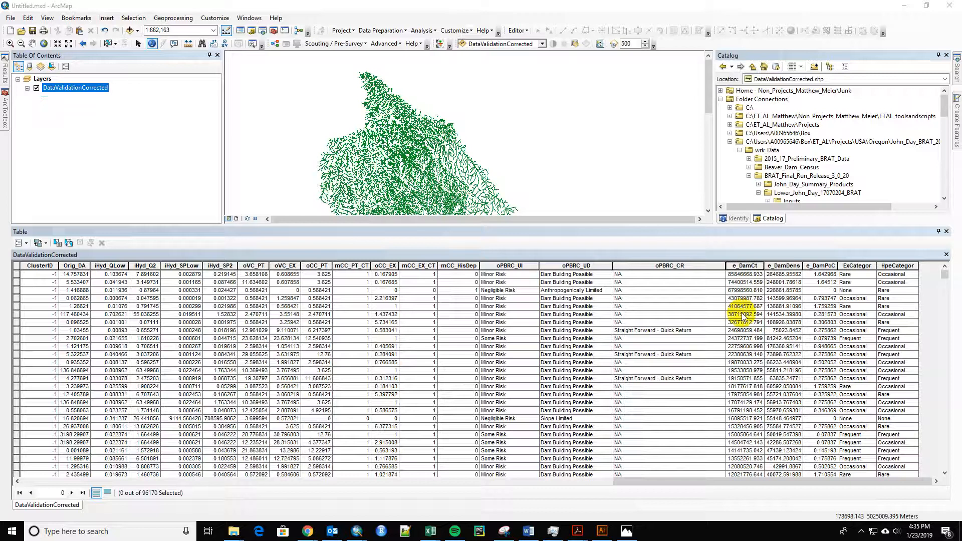
scroll("down", 3)
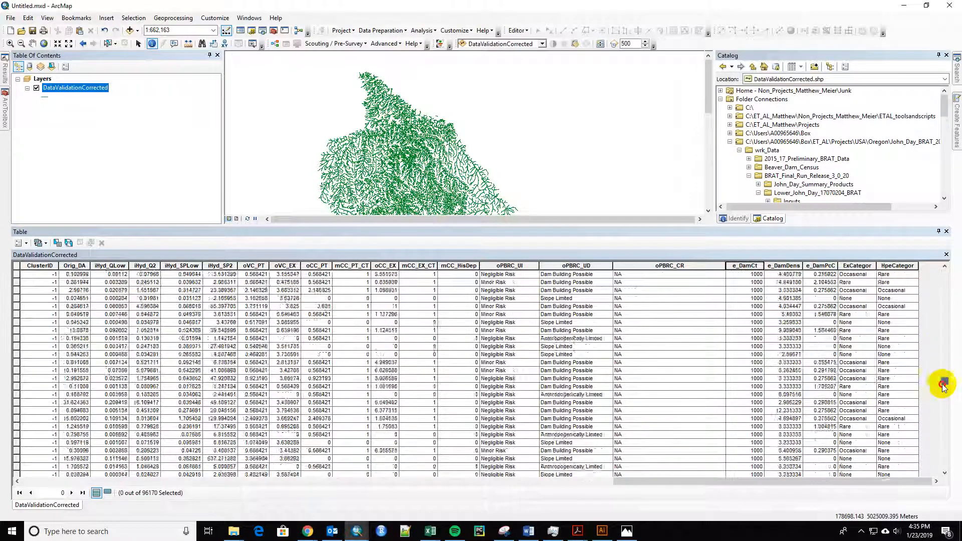
scroll("down", 3)
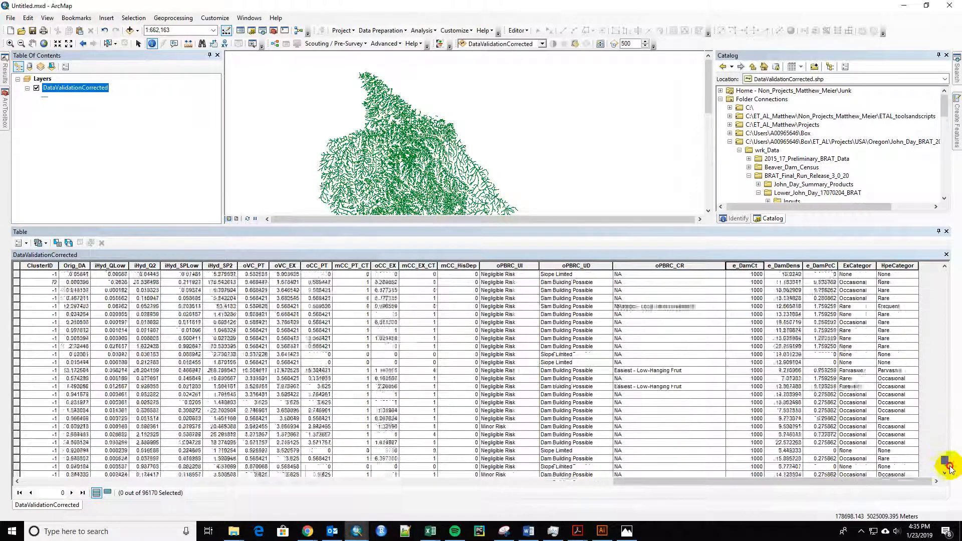